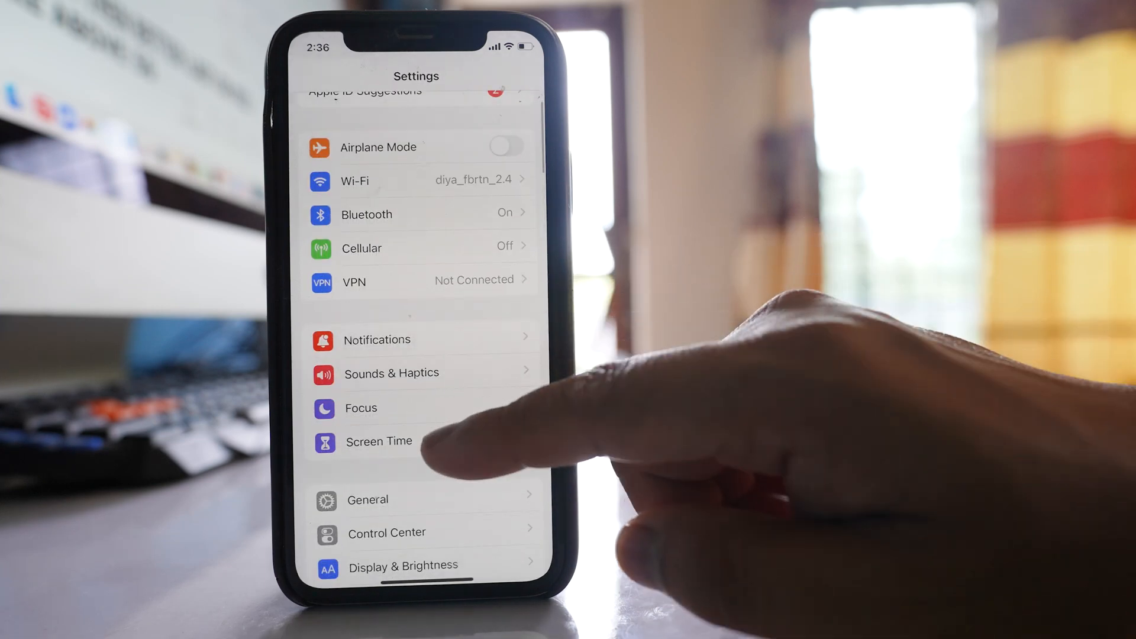
- Turn on Screen Time as 'This is My iPhone' and scroll through its options
click(378, 442)
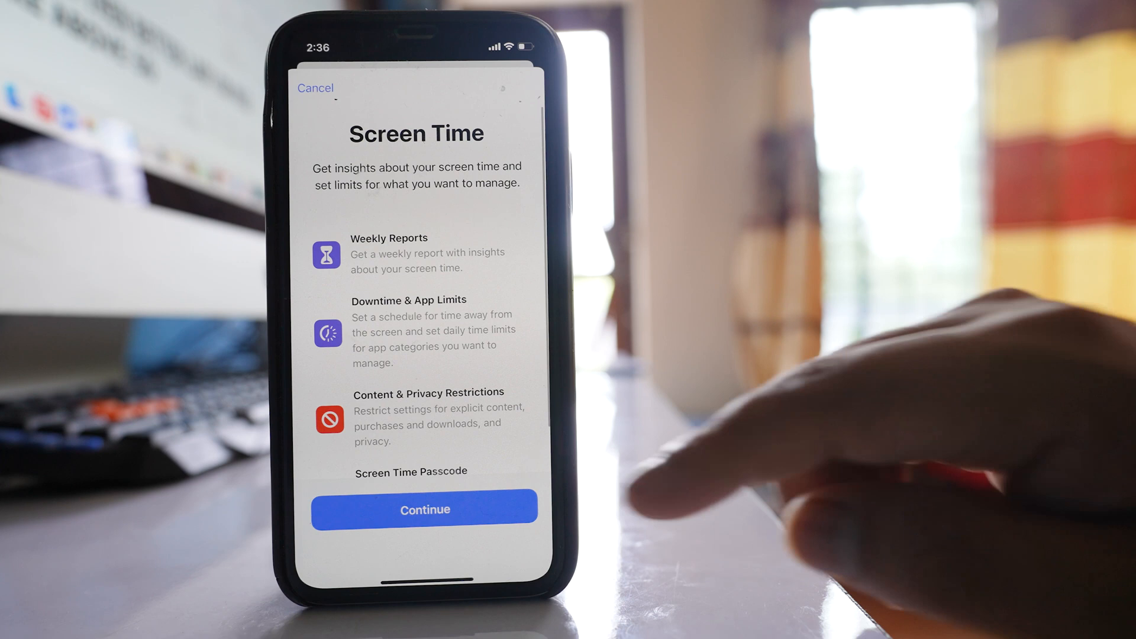
click(424, 507)
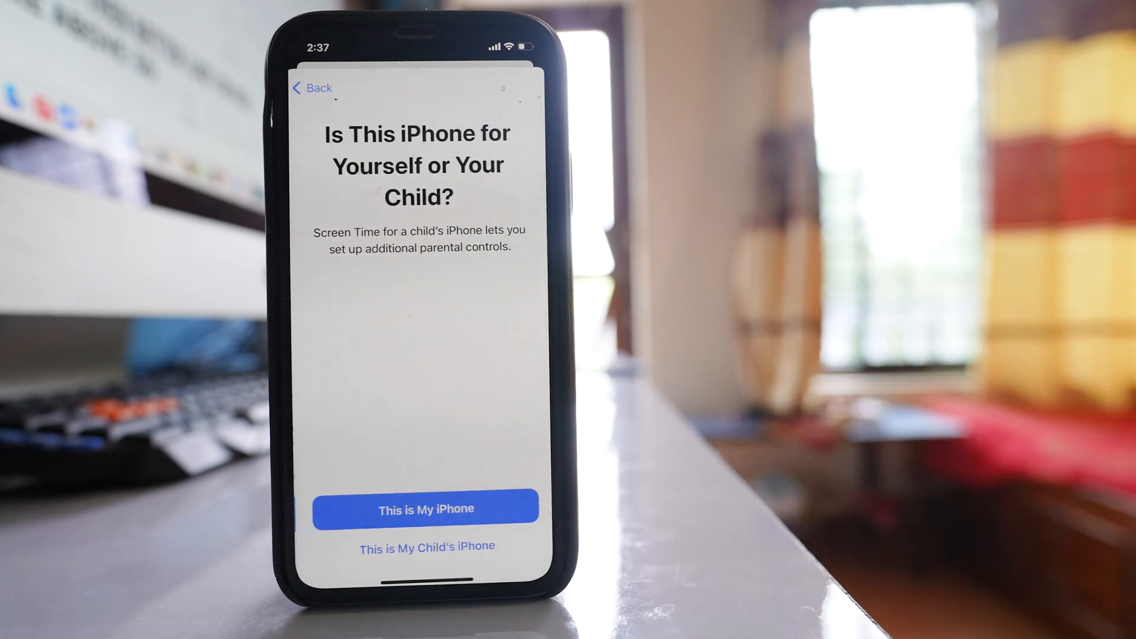
click(426, 508)
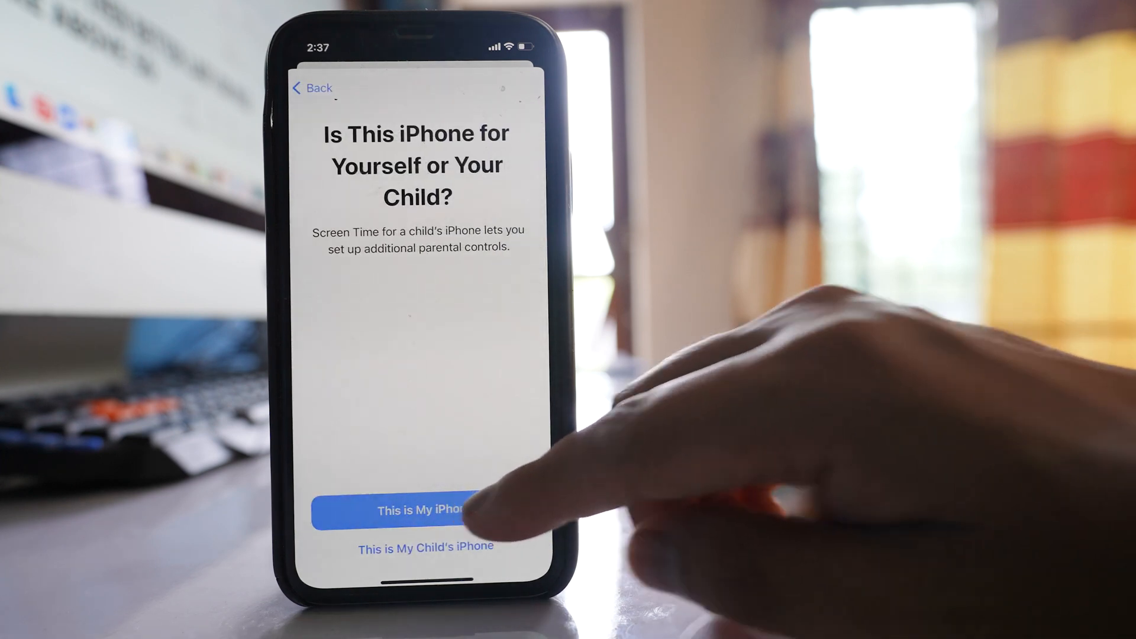
click(413, 511)
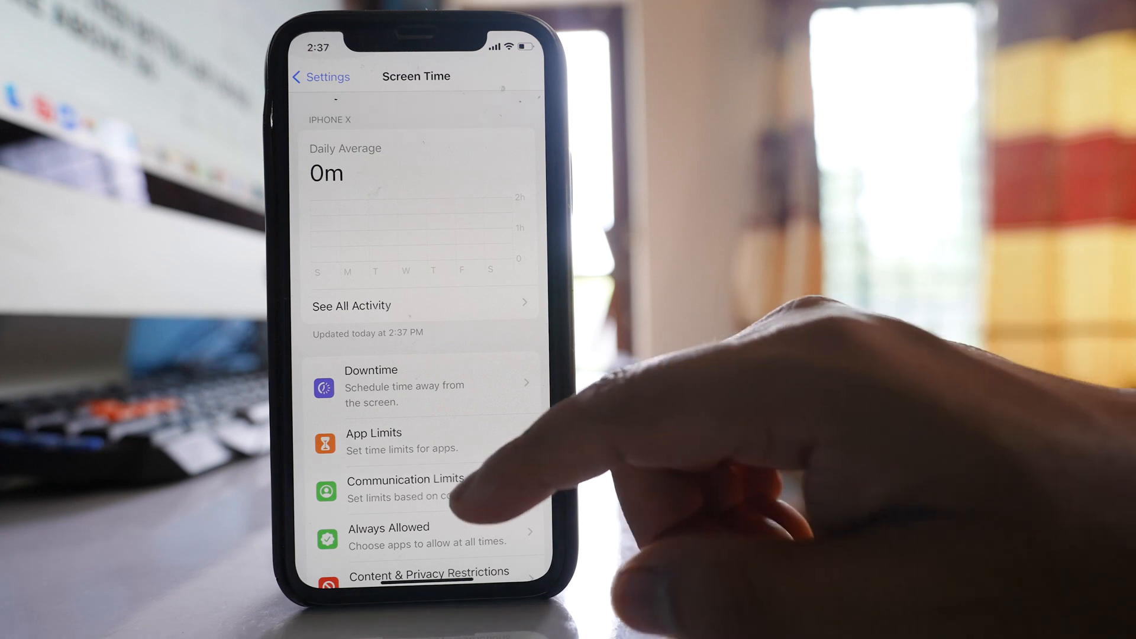
scroll(up, 3)
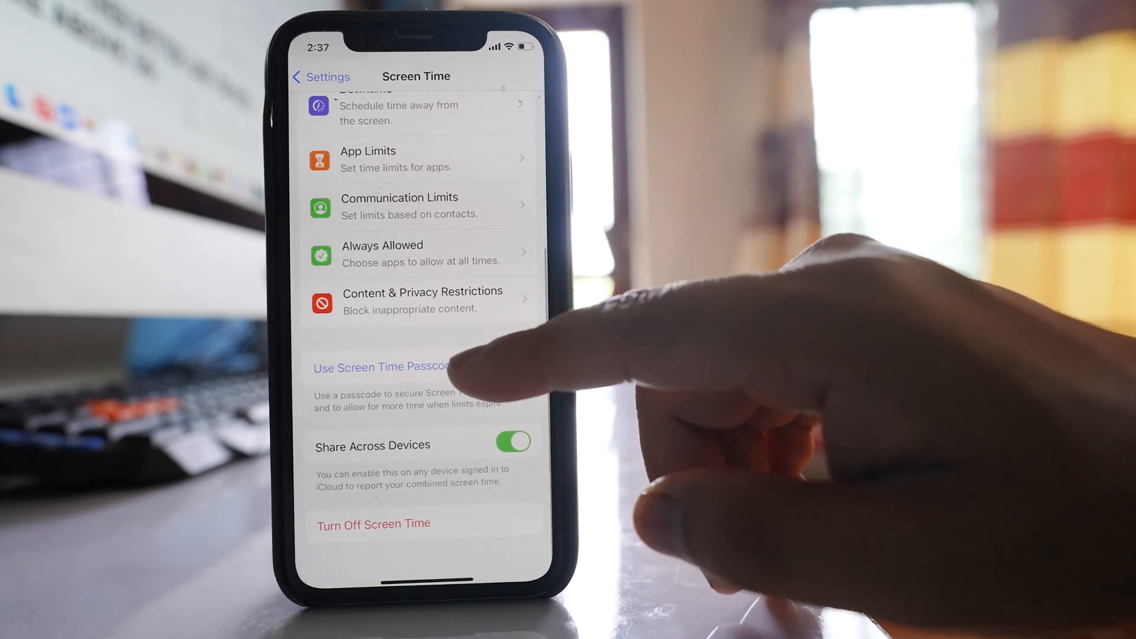
- Set a four-digit Screen Time passcode, skipping the Apple ID recovery prompt
click(382, 367)
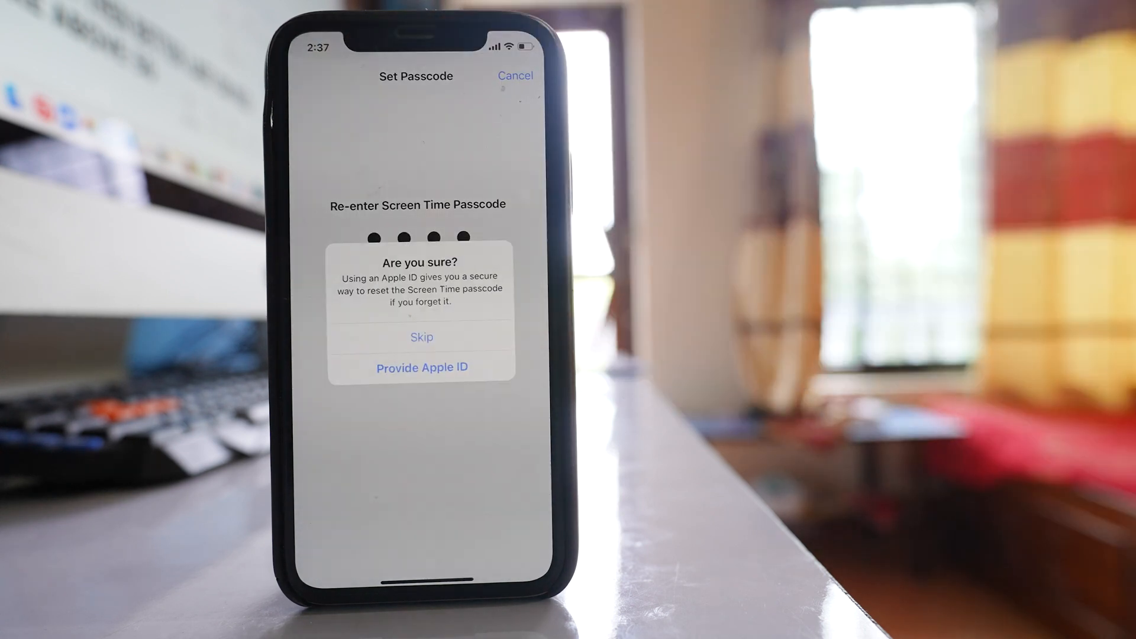
click(421, 336)
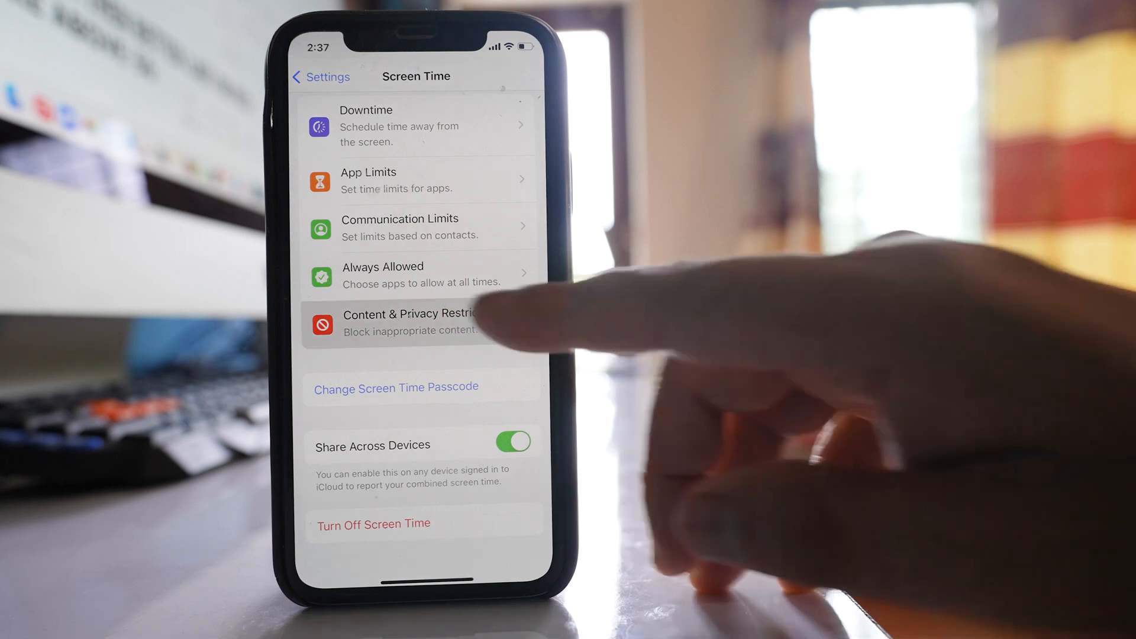
- Go to the Photos restriction page under Content & Privacy Restrictions
click(405, 322)
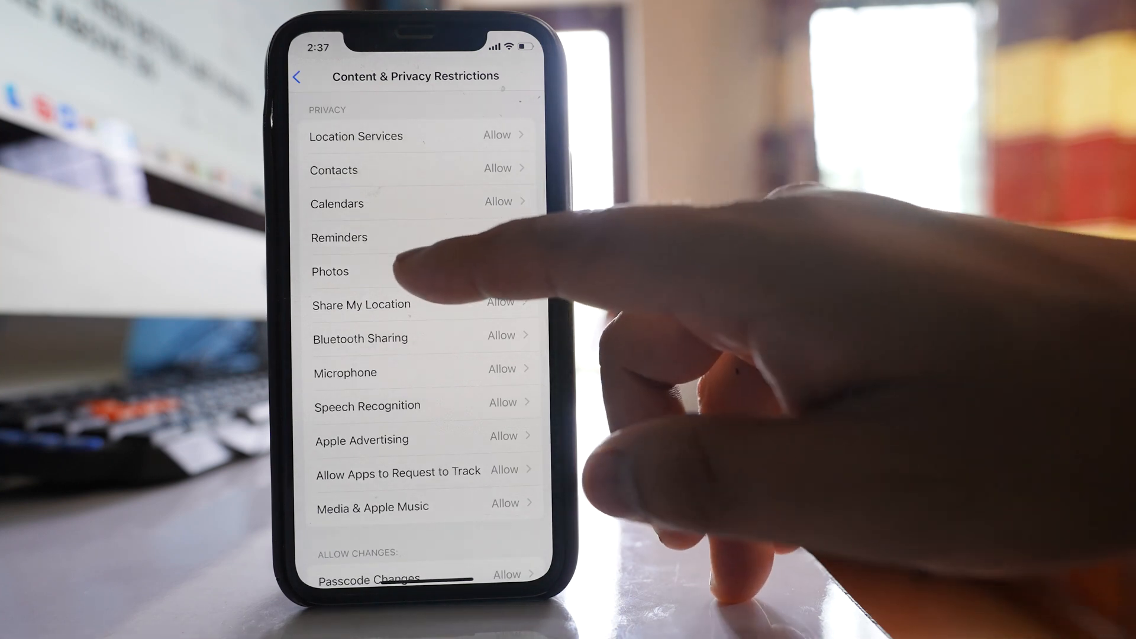
click(330, 271)
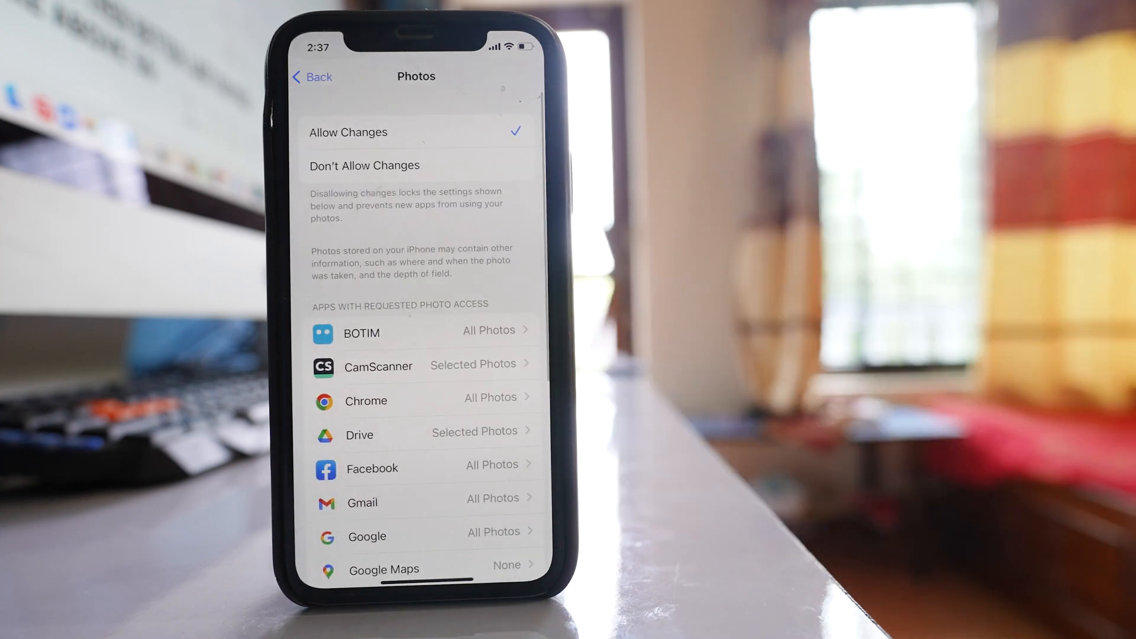